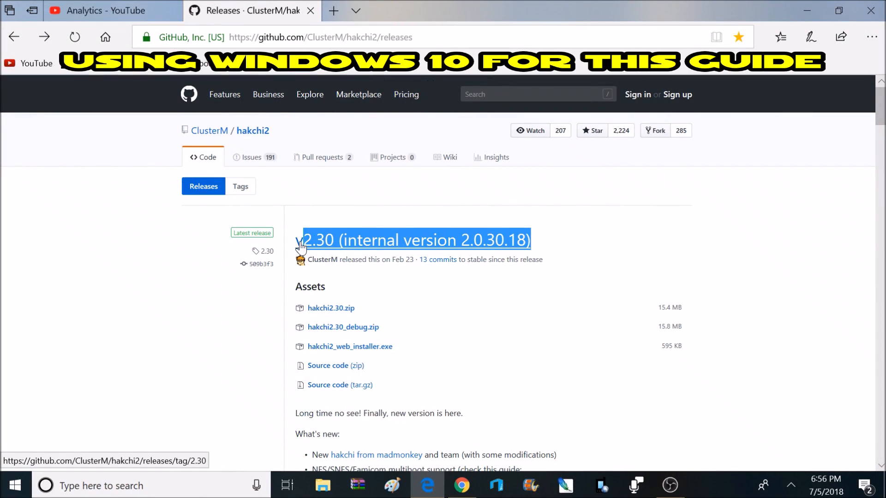
pyautogui.moveTo(327, 246)
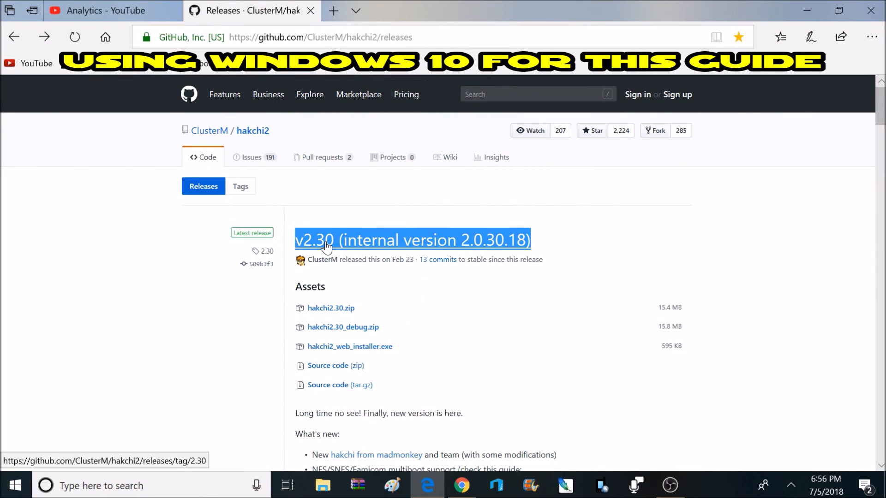
# Step: Save hakchi2.30.zip from the release Assets to the Desktop and dismiss the download notice
pyautogui.click(331, 308)
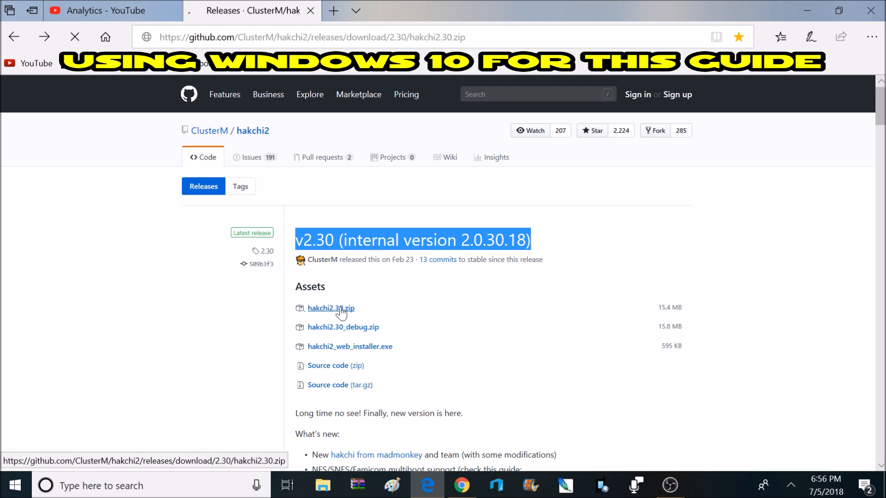
pyautogui.click(330, 308)
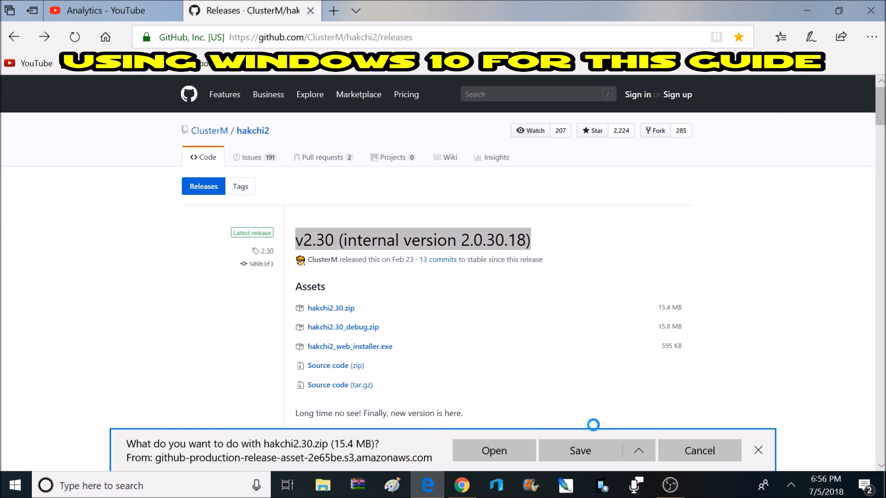
pyautogui.click(580, 451)
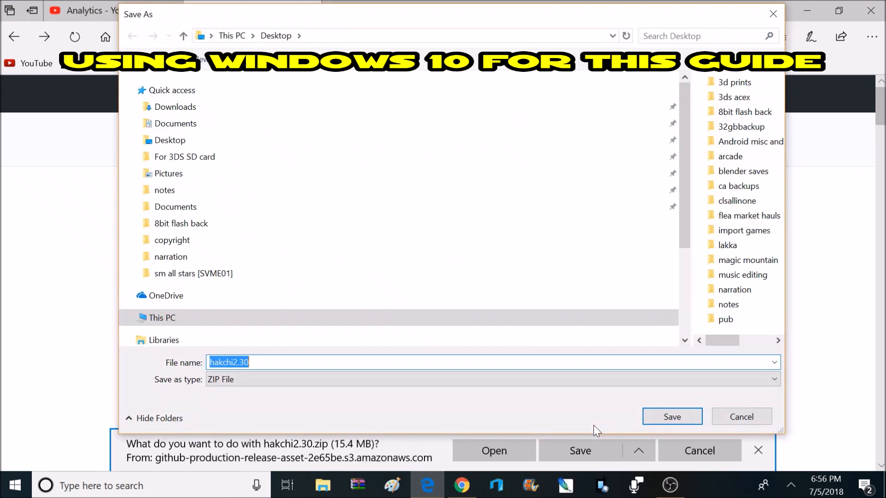
pyautogui.moveTo(671, 418)
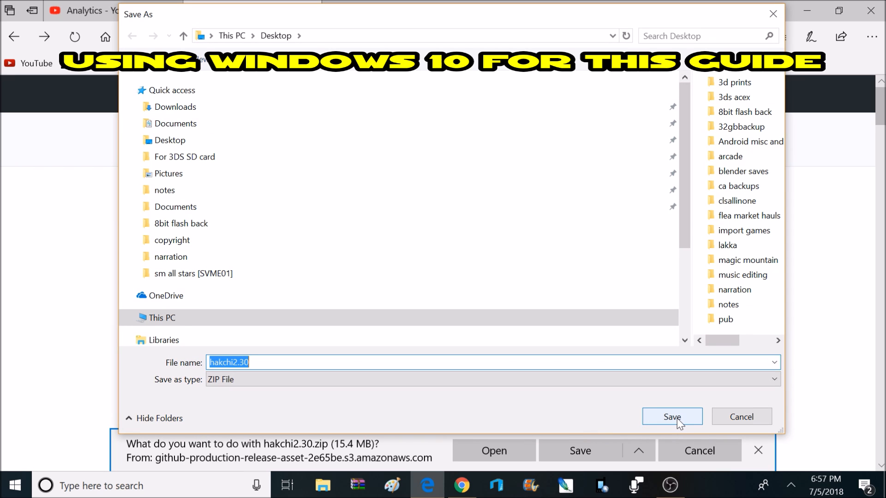
pyautogui.click(671, 416)
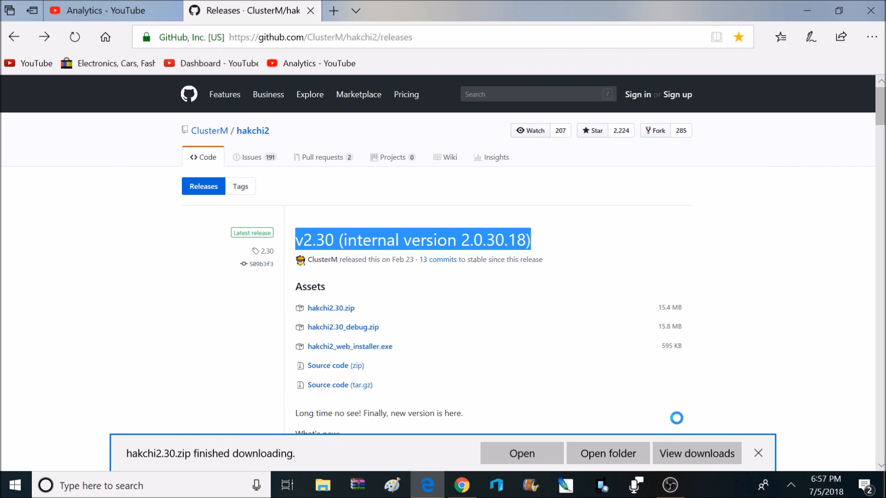
pyautogui.click(758, 453)
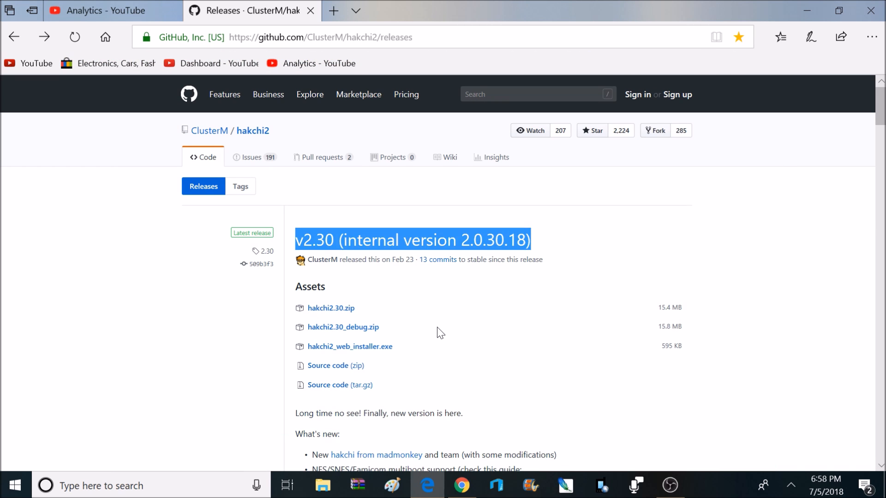
# Step: Start downloading retroarch_with_cores.zip from the retroarch-clover releases via Save as
pyautogui.scroll(-3)
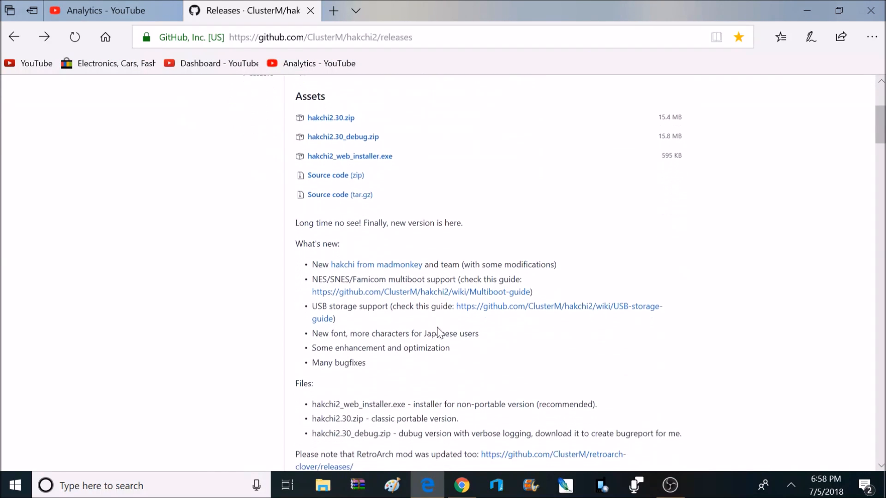
pyautogui.scroll(-3)
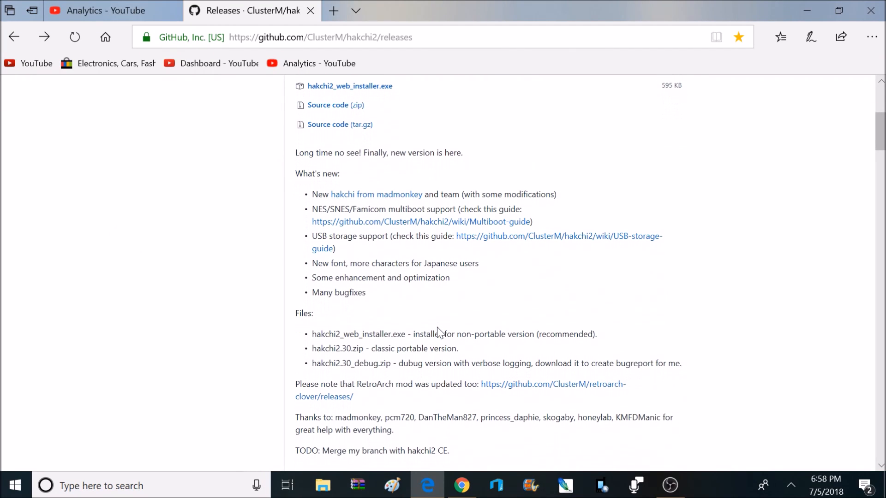
pyautogui.scroll(-3)
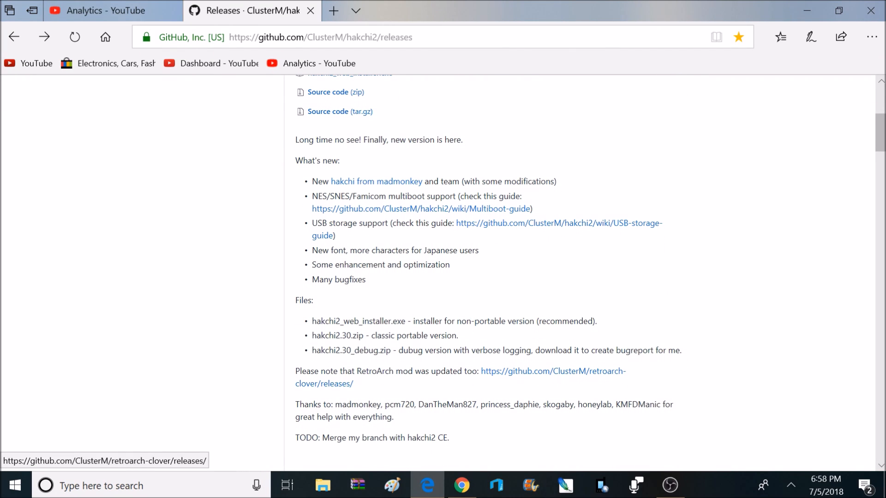
pyautogui.moveTo(431, 387)
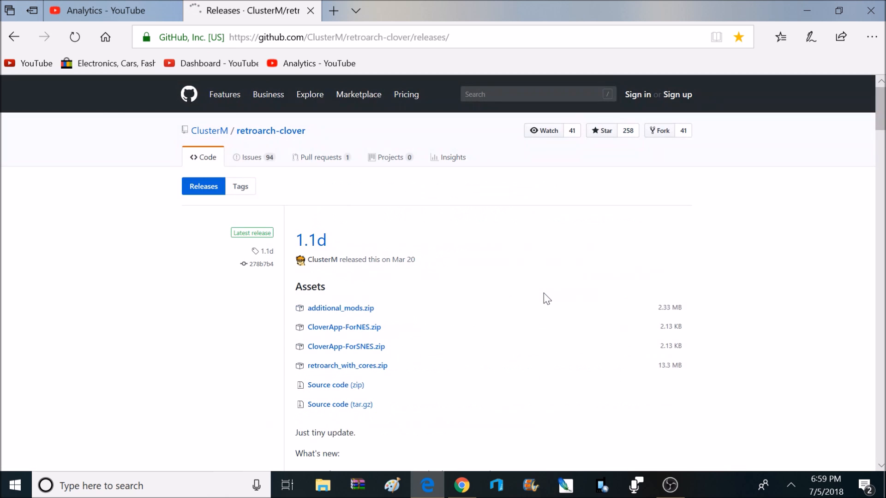
pyautogui.moveTo(516, 300)
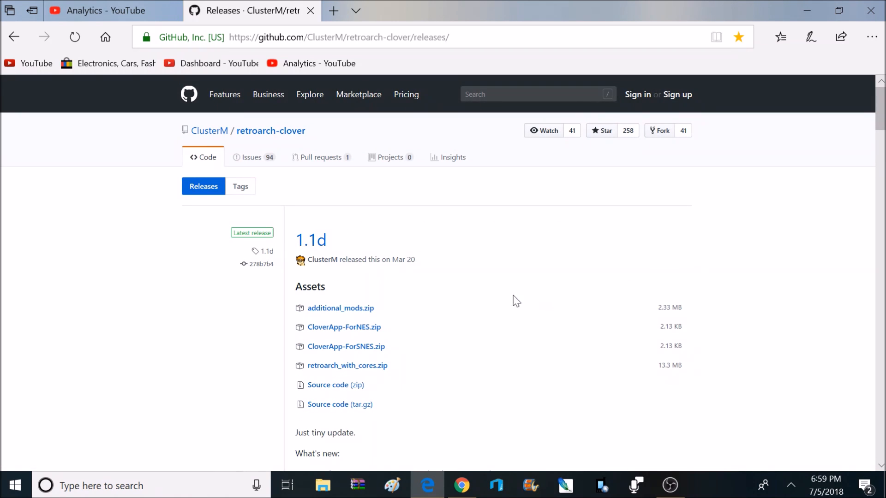
pyautogui.moveTo(448, 296)
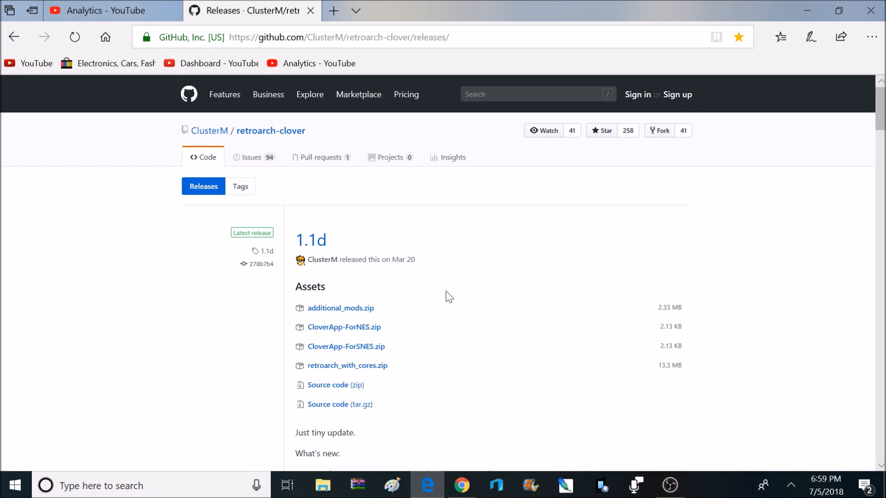
pyautogui.moveTo(345, 327)
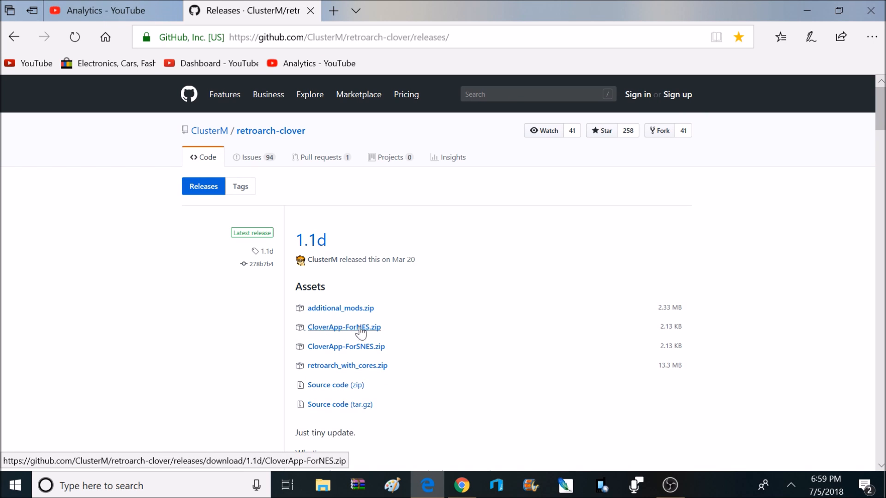
pyautogui.moveTo(346, 346)
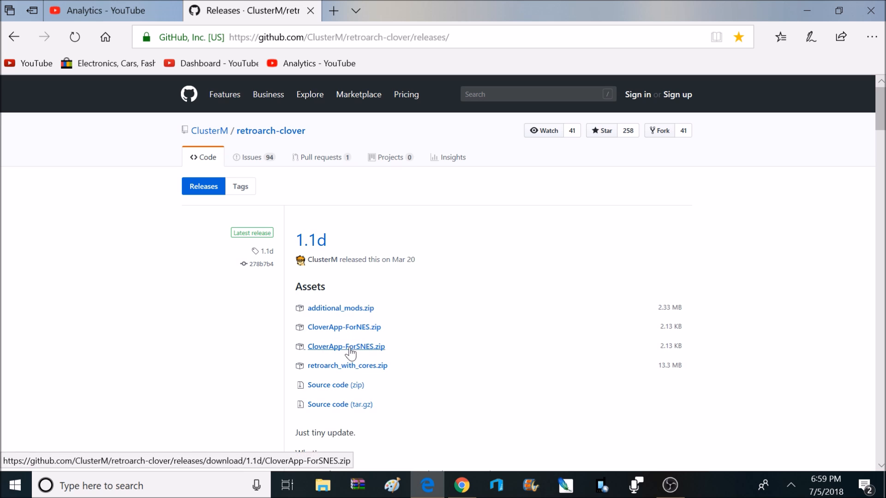
pyautogui.moveTo(346, 365)
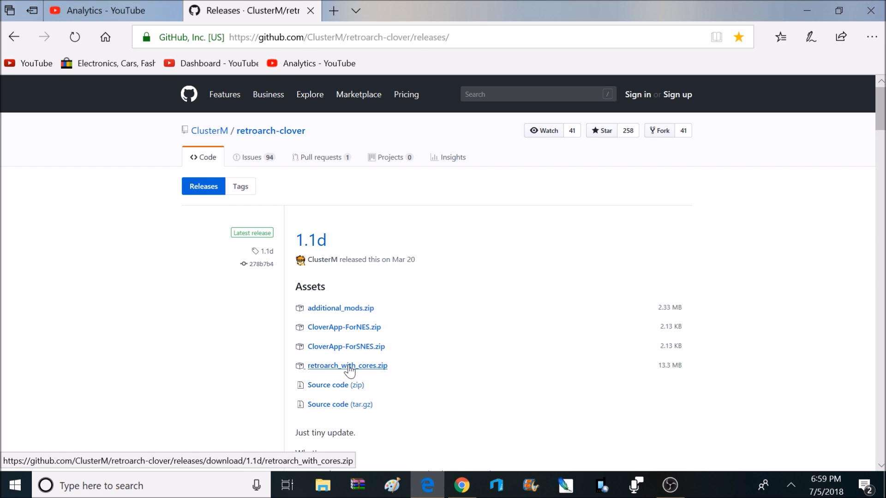
pyautogui.click(348, 365)
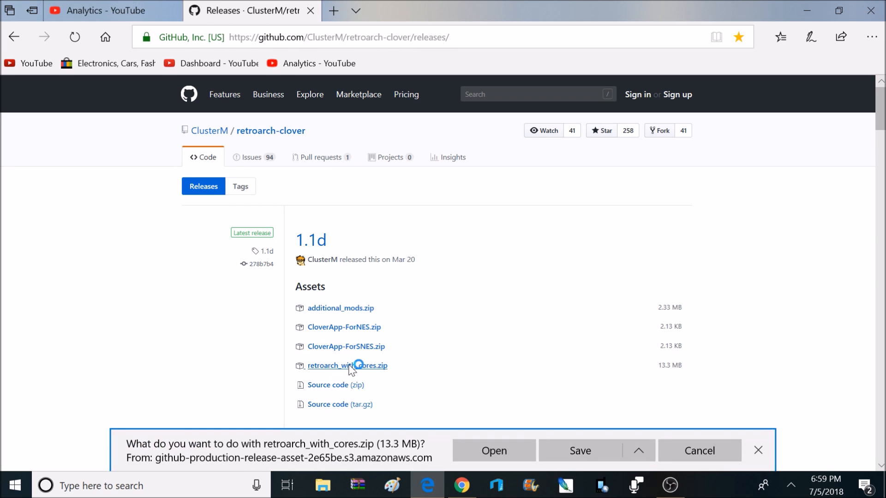
pyautogui.click(639, 451)
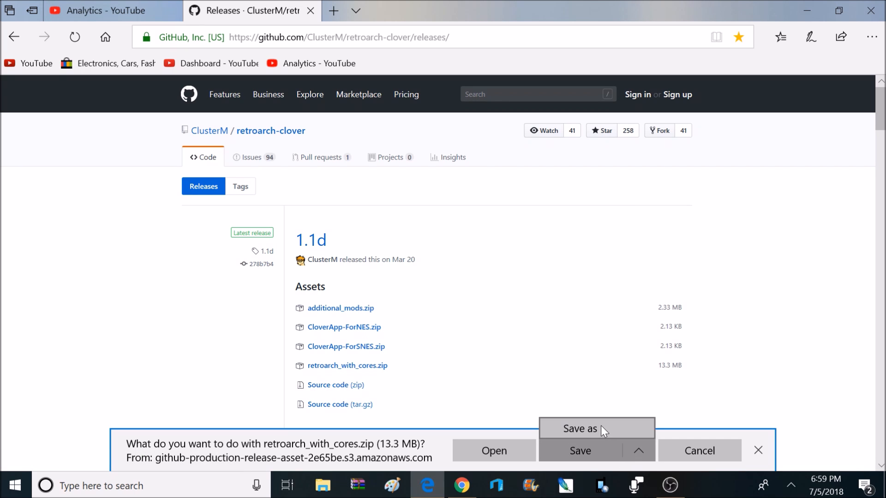
pyautogui.click(580, 429)
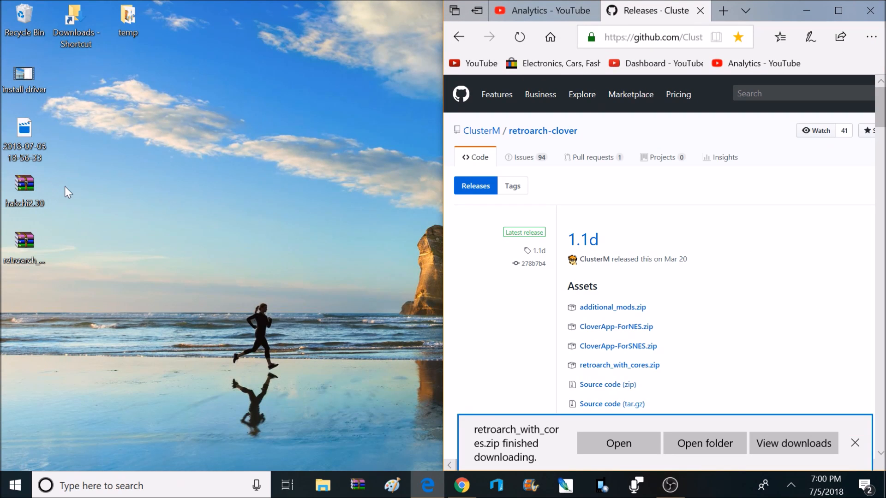
pyautogui.moveTo(61, 195)
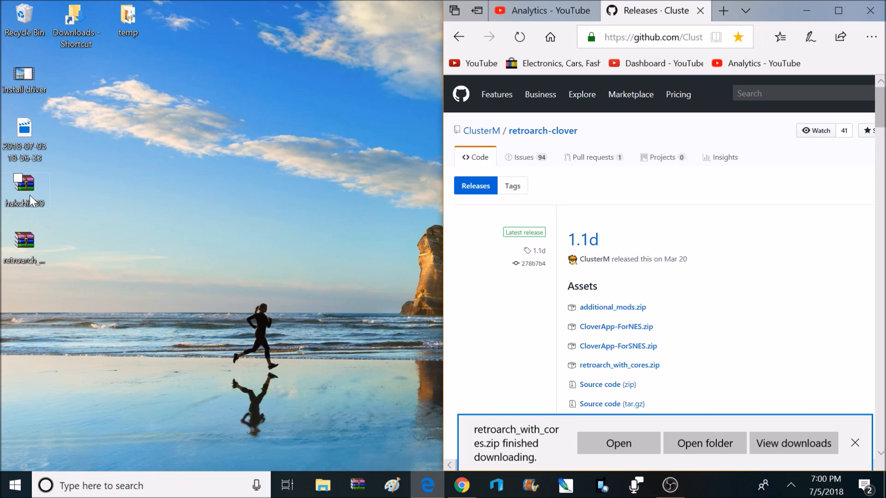
# Step: Extract the hakchi2 folder from hakchi2.30.zip to the Desktop and close WinRAR
pyautogui.doubleClick(24, 187)
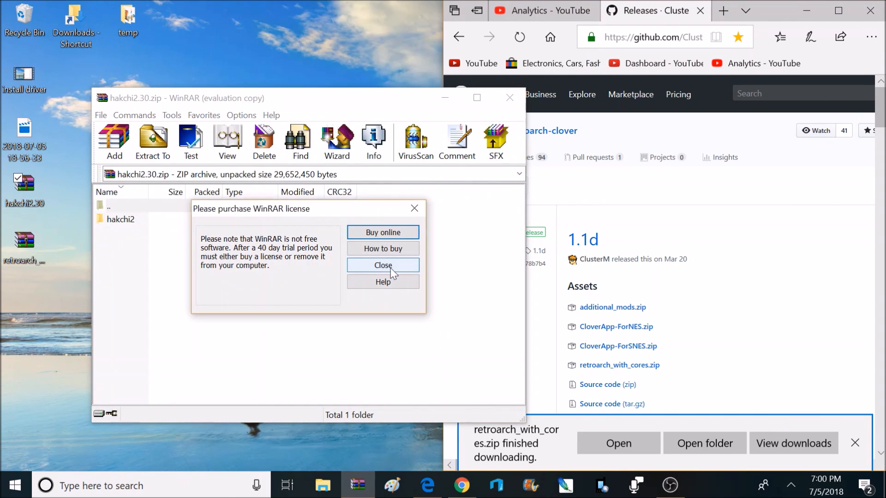
pyautogui.click(382, 266)
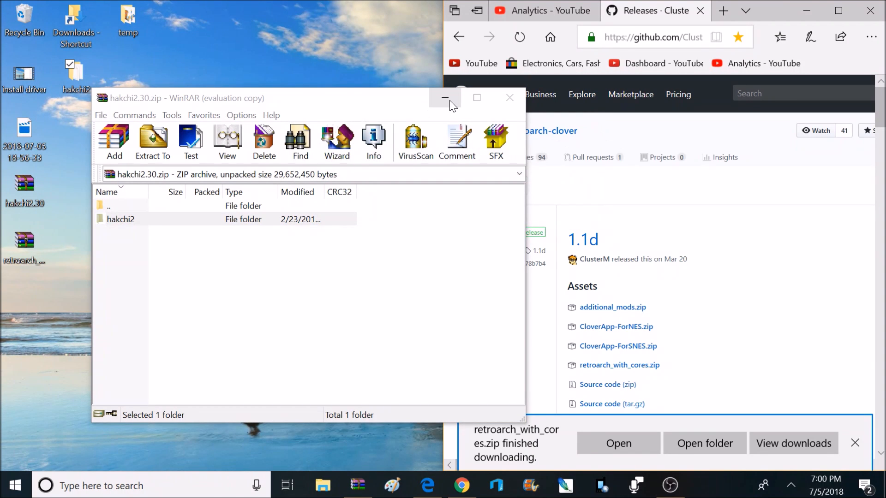
pyautogui.click(445, 98)
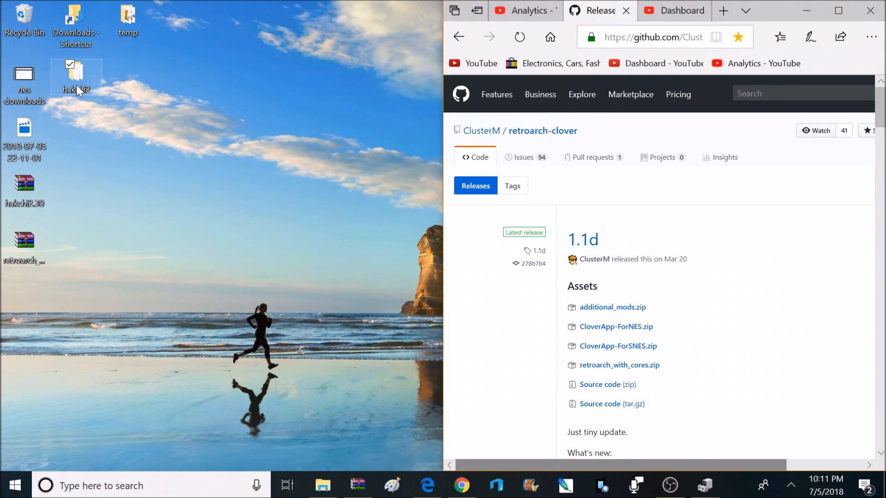
# Step: Launch hakchi.exe from the extracted folder and choose NES (USA/Europe) as the console
pyautogui.doubleClick(76, 77)
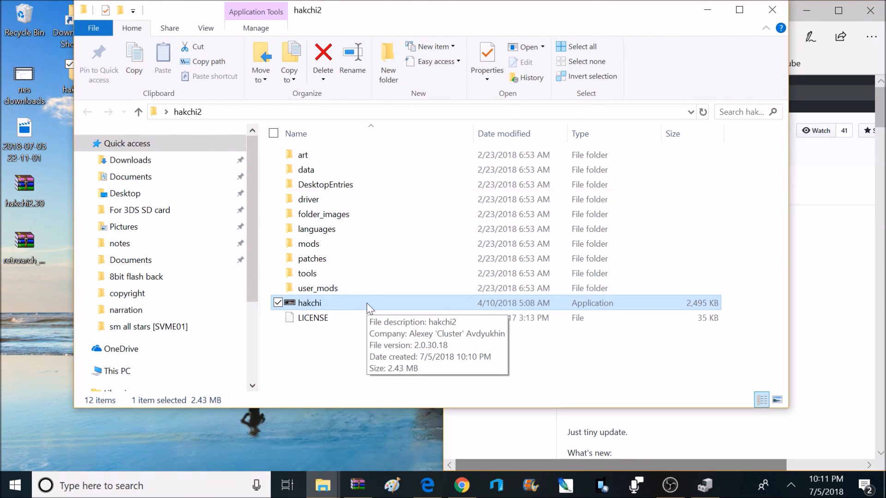
pyautogui.doubleClick(308, 303)
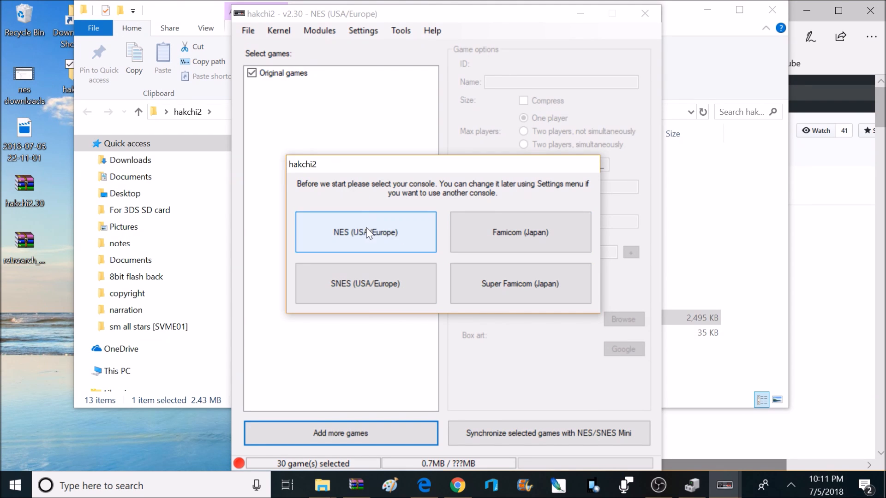
pyautogui.click(365, 231)
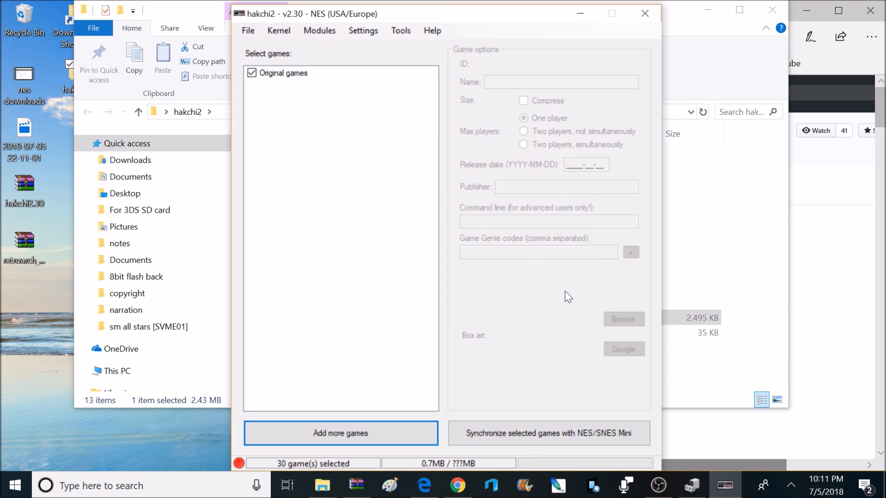
pyautogui.moveTo(687, 22)
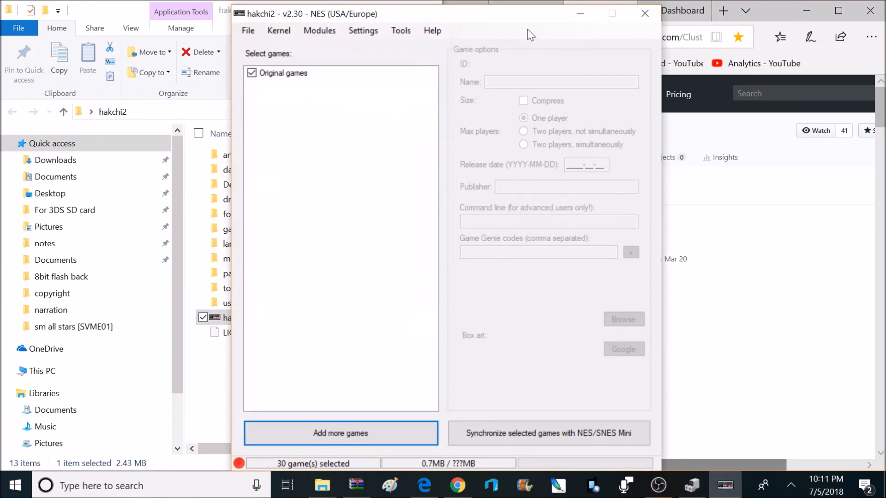
pyautogui.moveTo(711, 15)
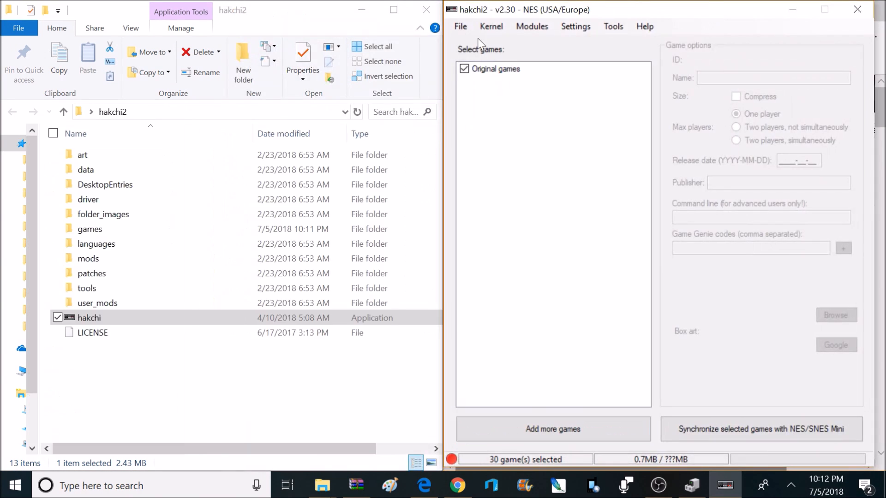
pyautogui.moveTo(519, 46)
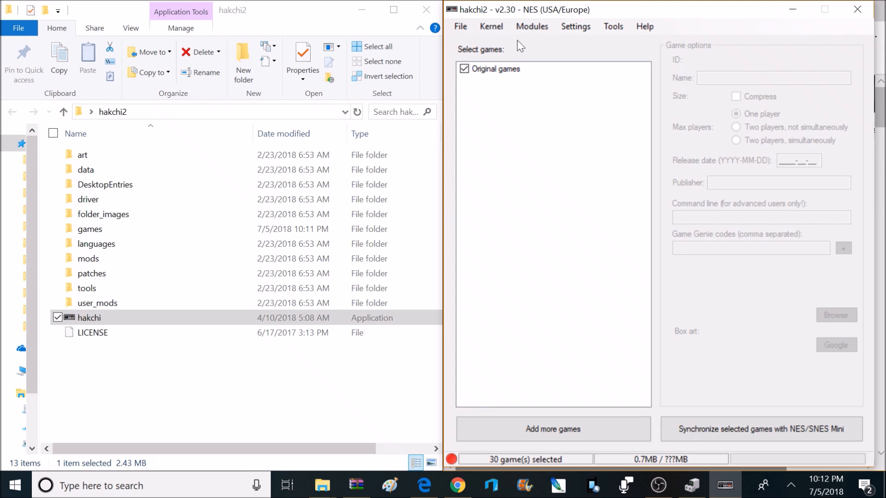
# Step: Request Dump kernel from the Kernel menu
pyautogui.click(490, 26)
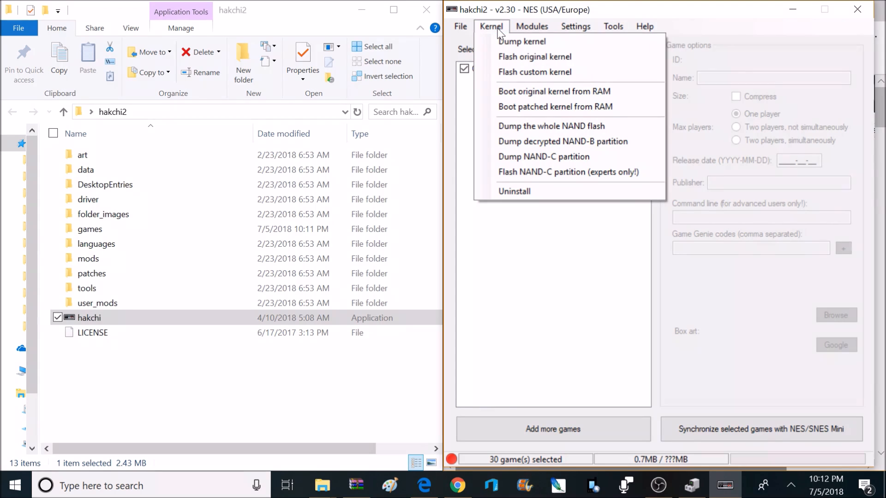
pyautogui.moveTo(521, 42)
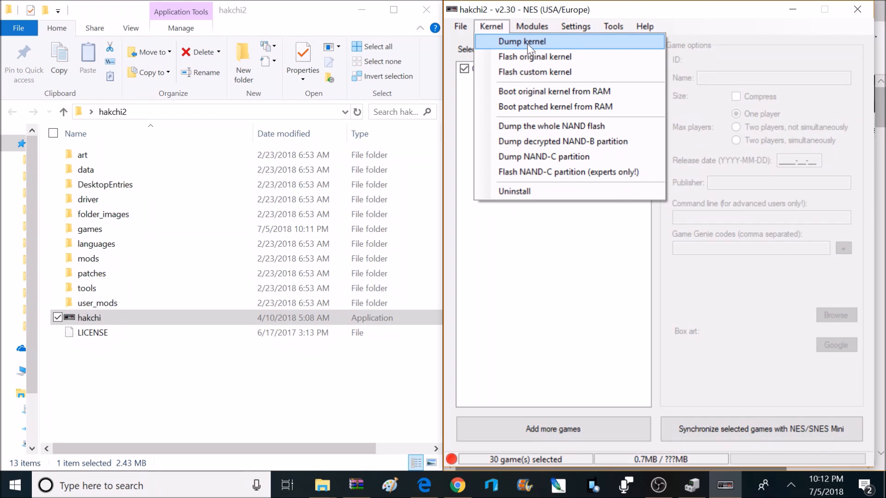
pyautogui.click(520, 41)
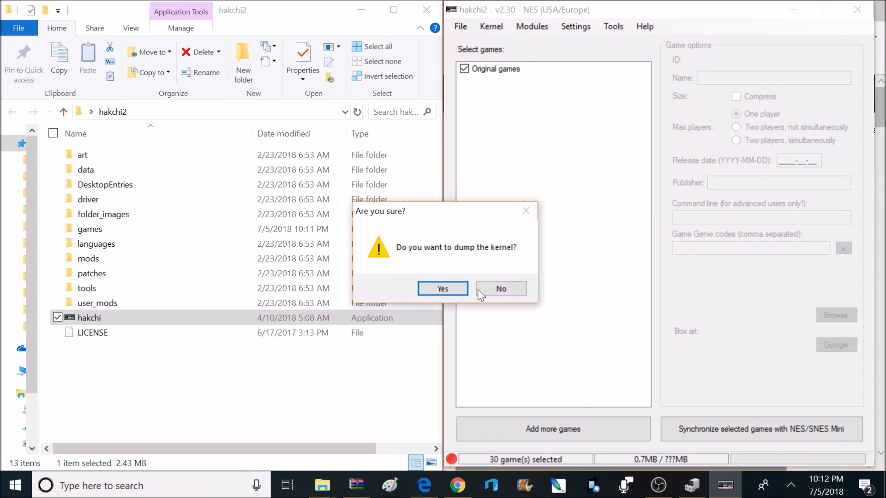
# Step: Confirm the kernel dump so the Waiting for your NES/SNES Mini dialog appears
pyautogui.click(442, 289)
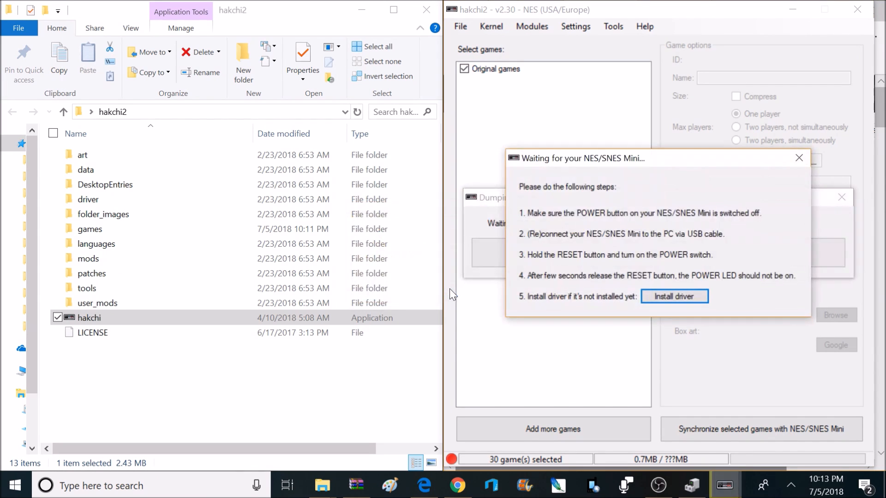
pyautogui.moveTo(695, 223)
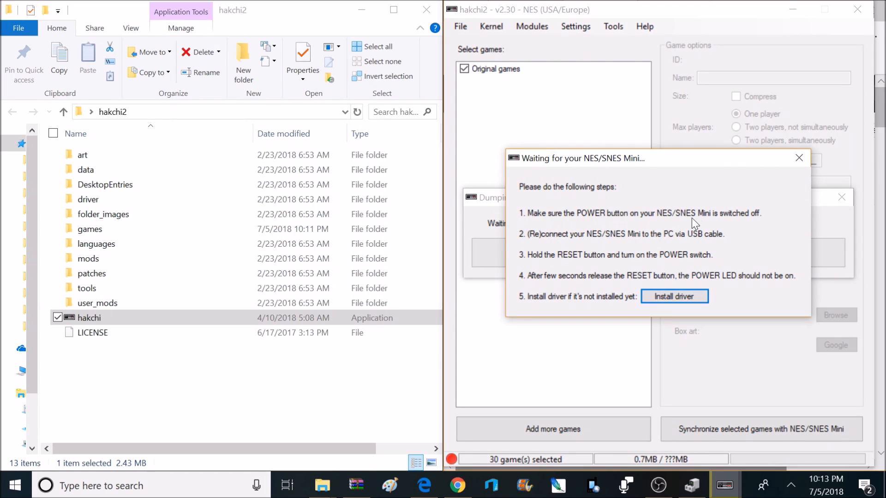
pyautogui.moveTo(671, 242)
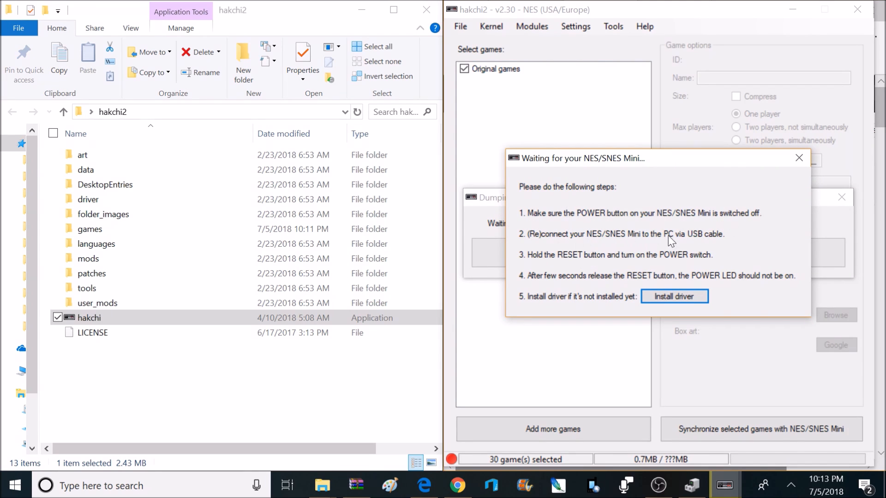
pyautogui.moveTo(647, 274)
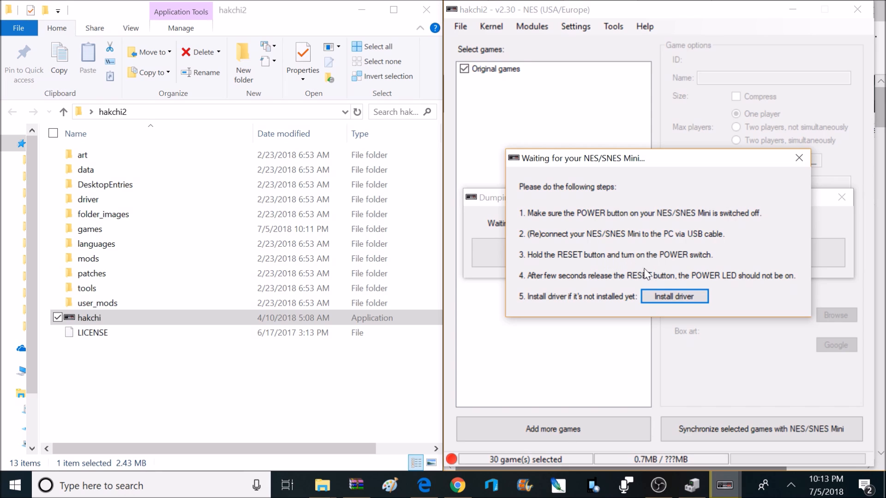
pyautogui.moveTo(573, 301)
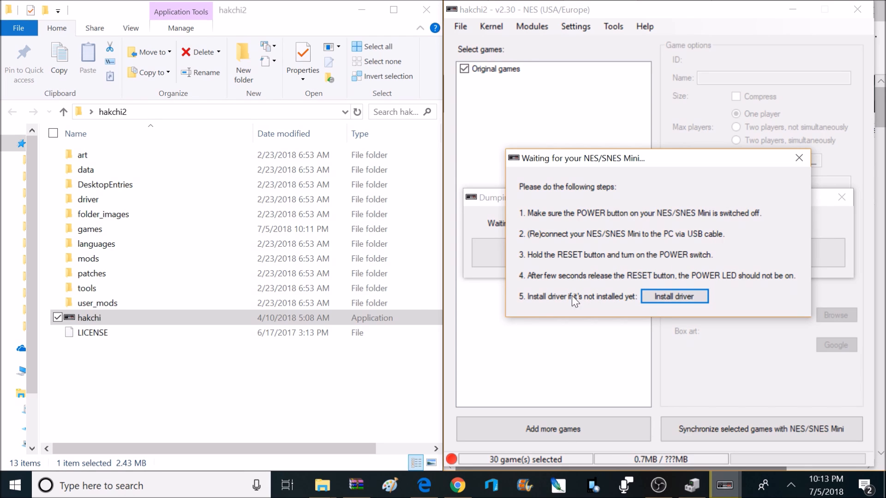